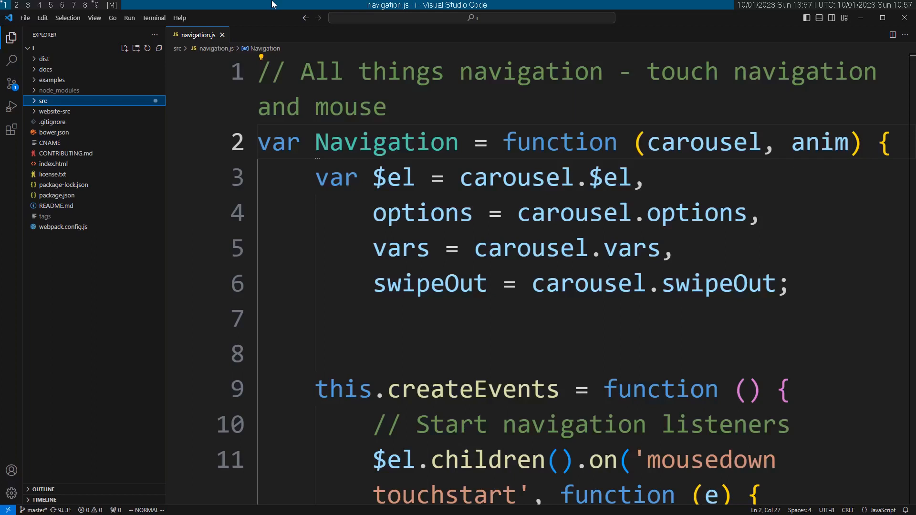
{"action": "mouse_move", "coordinate": [286, 4]}
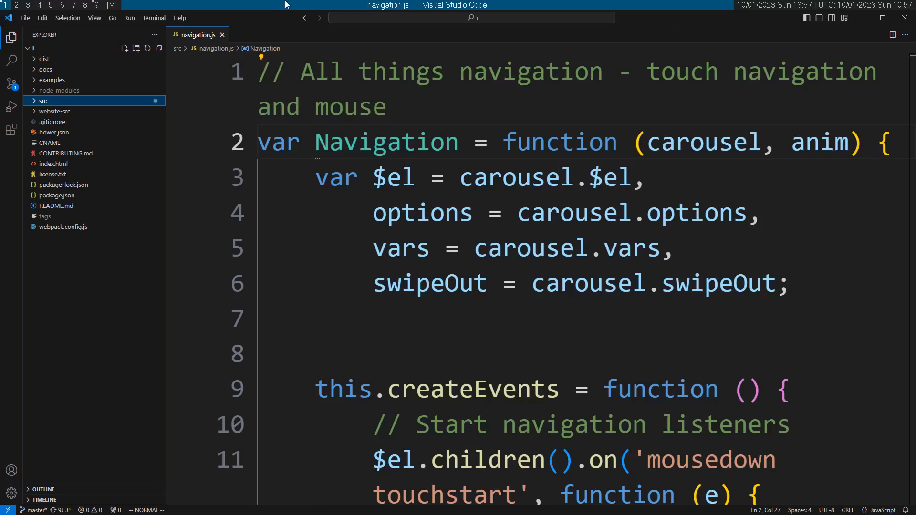
Place the caret on Navigation and split navigation.js horizontally with Ctrl+W S
{"action": "double_click", "coordinate": [385, 142]}
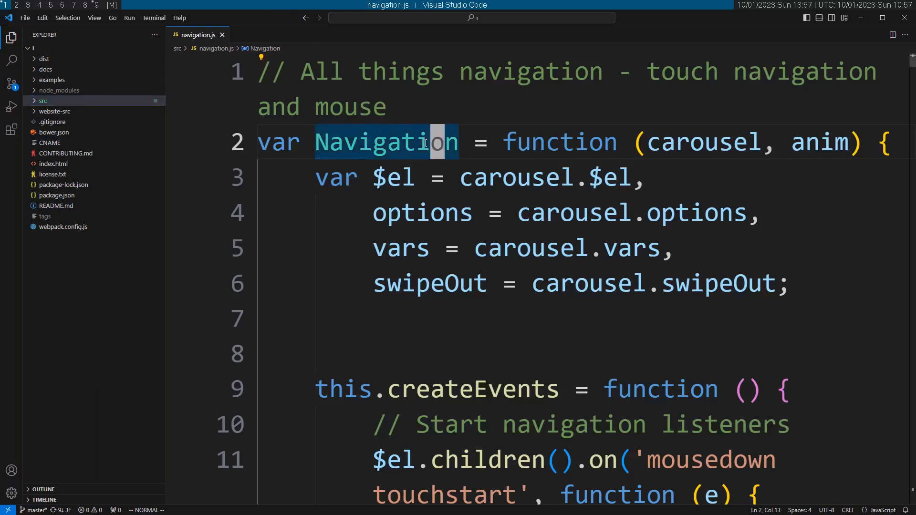
{"action": "key", "text": "ctrl+w"}
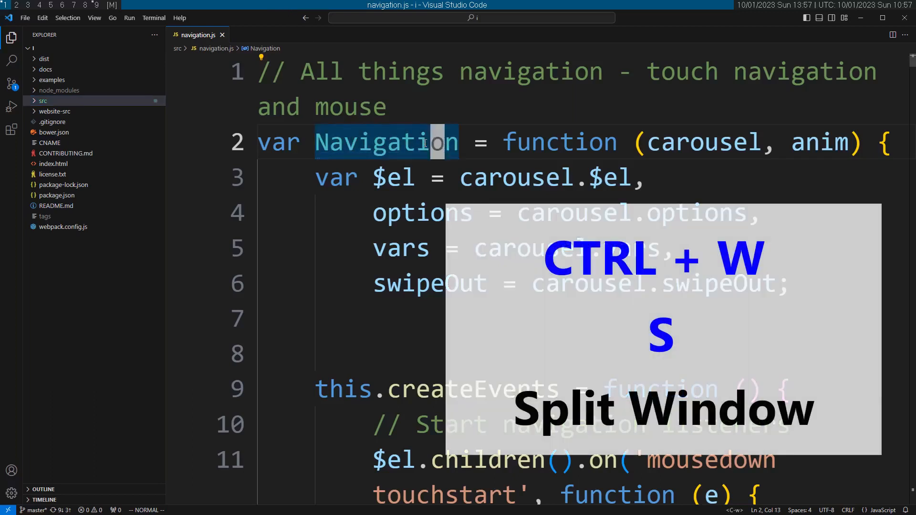
{"action": "key", "text": "ctrl+w s"}
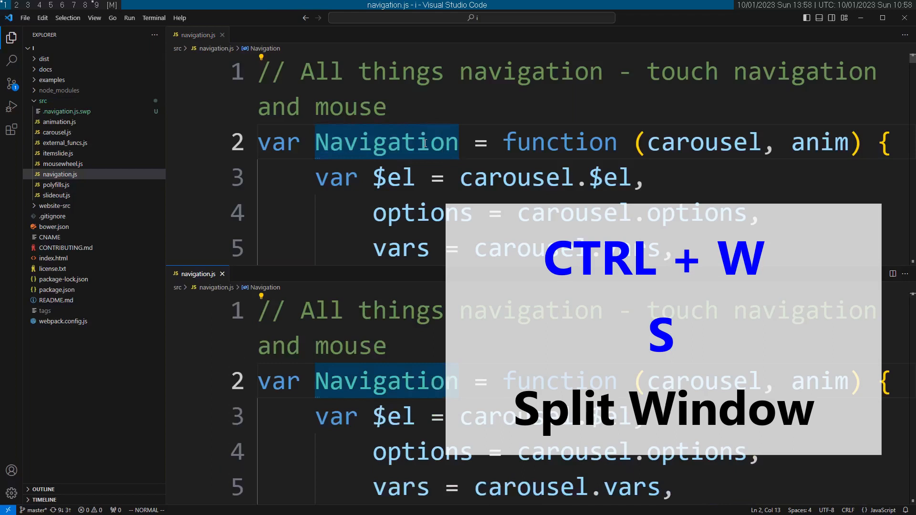
{"action": "key", "text": "ctrl+w"}
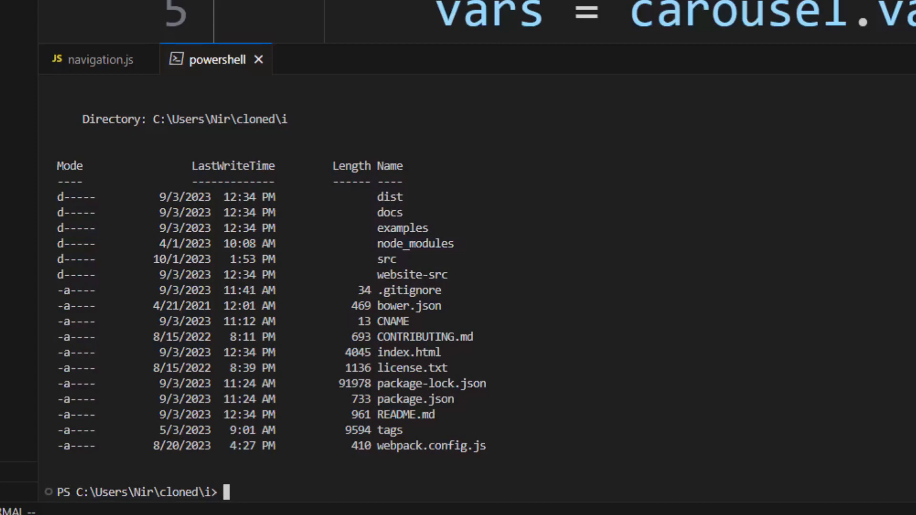
Attempt Ctrl+W N in the PowerShell terminal, which only prints ^W at the prompt
{"action": "key", "text": "ctrl+w"}
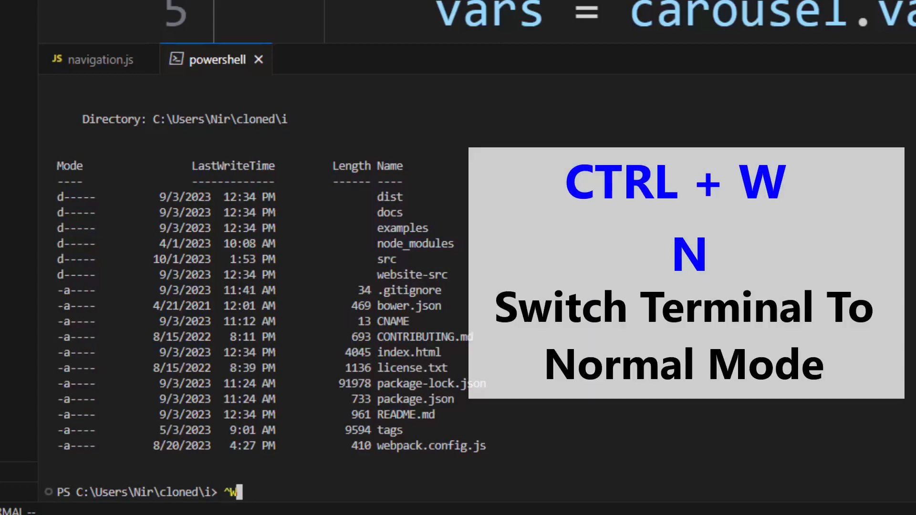
{"action": "type", "text": "N"}
{"action": "type", "text": ":q"}
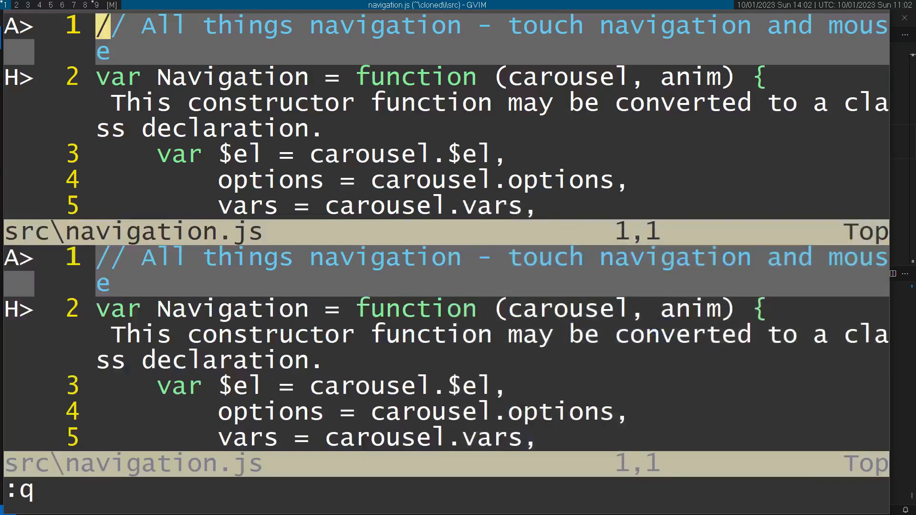
Move the GVim window far left with Ctrl+W H, then put its terminal into normal mode
{"action": "key", "text": "ctrl+w"}
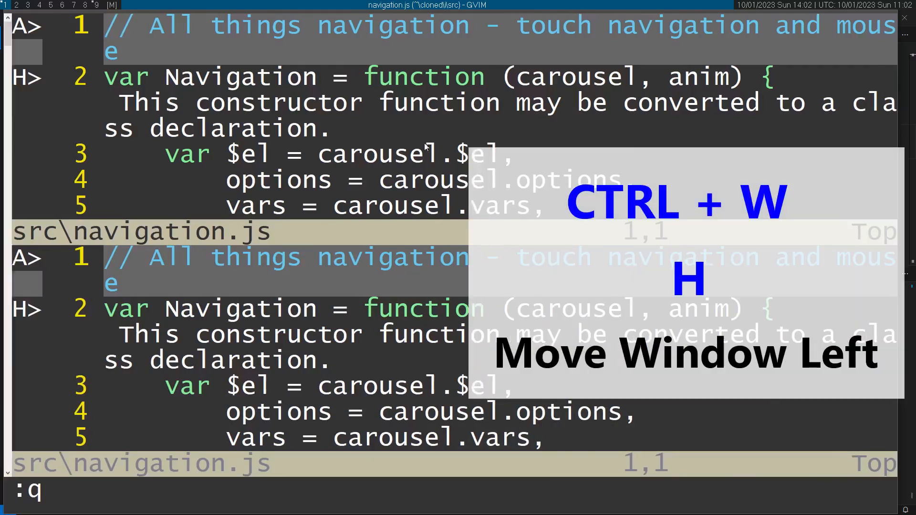
{"action": "key", "text": "ctrl+w h"}
{"action": "type", "text": "term"}
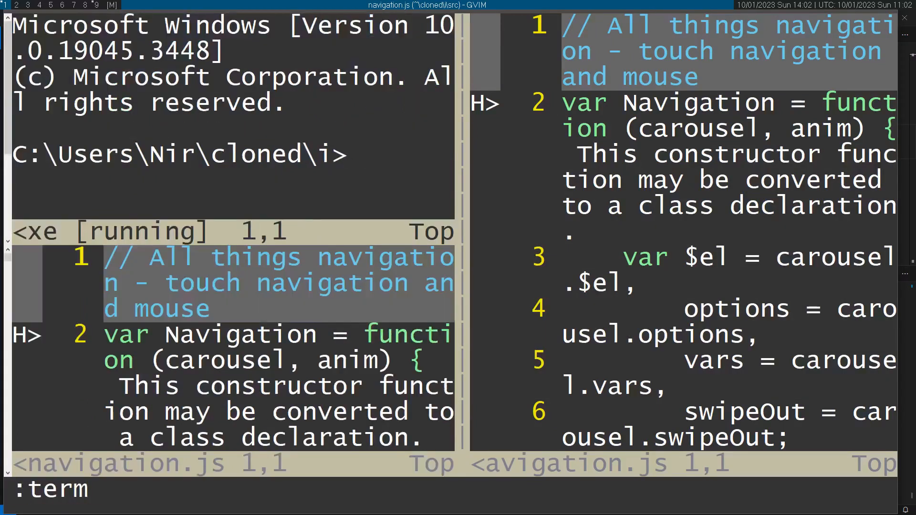
{"action": "key", "text": "ctrl+w"}
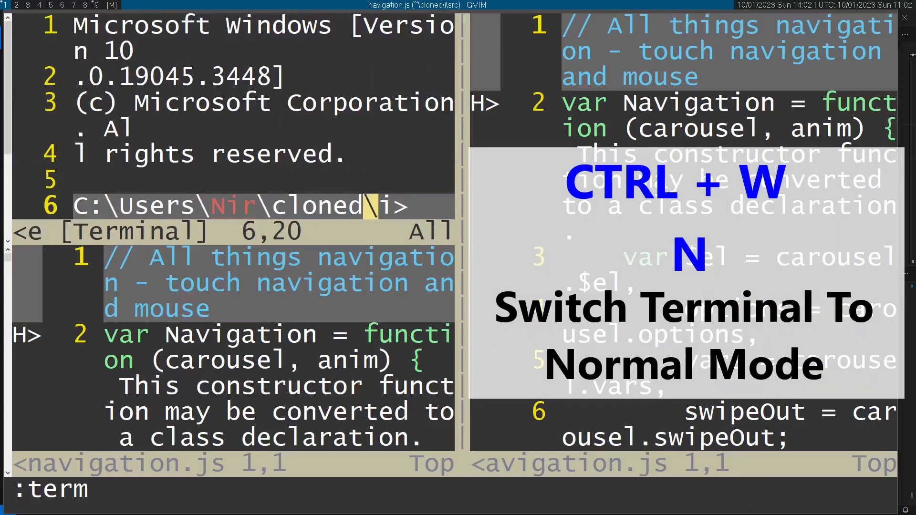
{"action": "key", "text": "ctrl+w"}
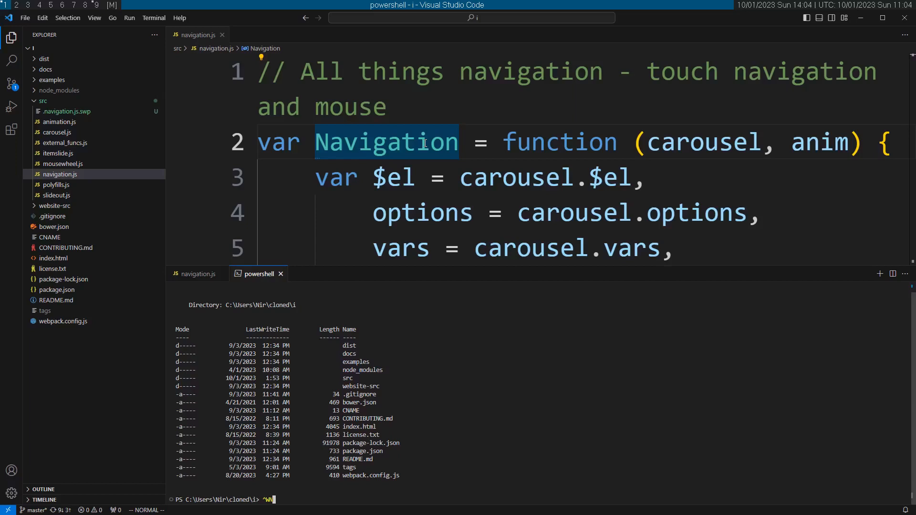
Return focus from the terminal to navigation.js in the upper editor pane
{"action": "left_click", "coordinate": [327, 177]}
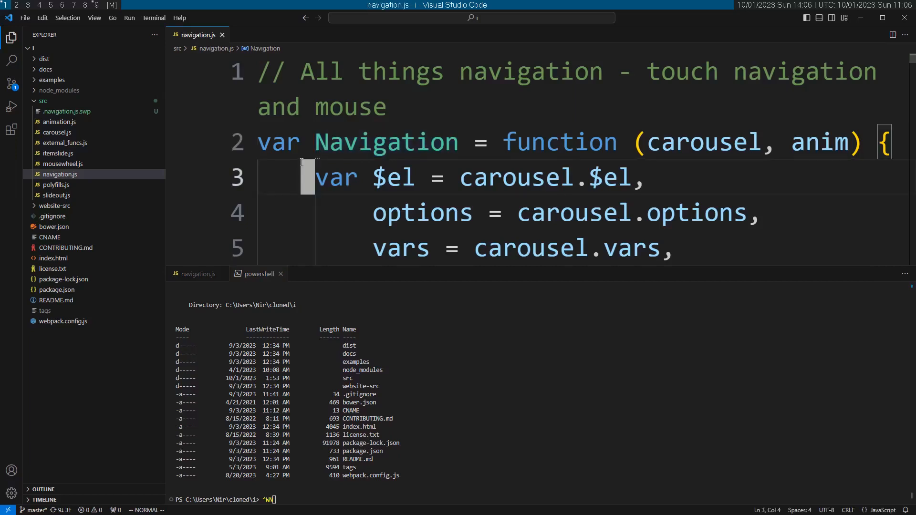